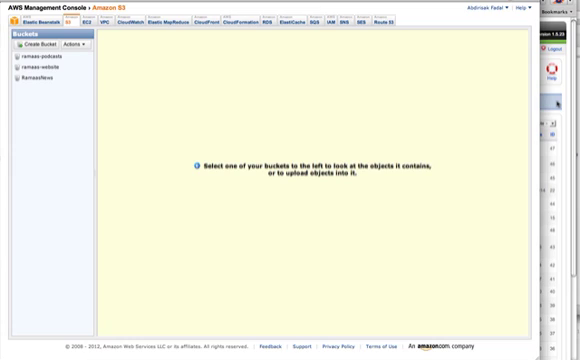
pyautogui.moveTo(390, 121)
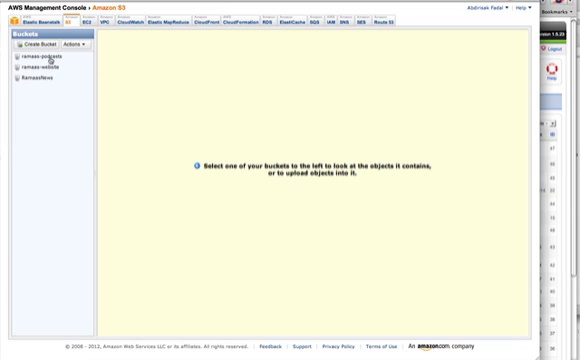
# Step: In the ramaas-podcasts bucket, create the Interviews, Questions and Answers, and Radio folders
pyautogui.click(40, 58)
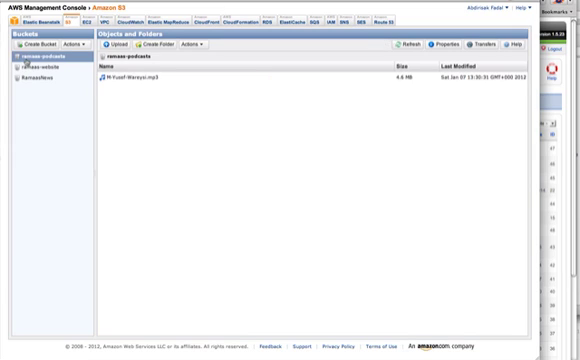
pyautogui.moveTo(198, 152)
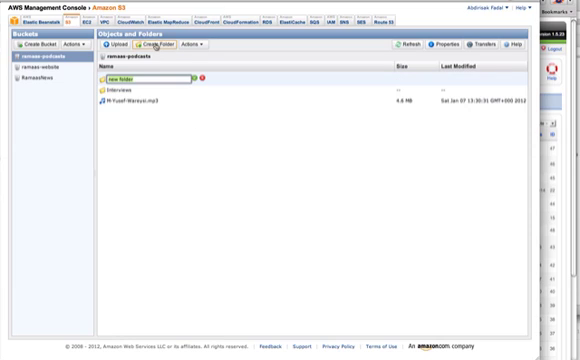
pyautogui.write('Questions a')
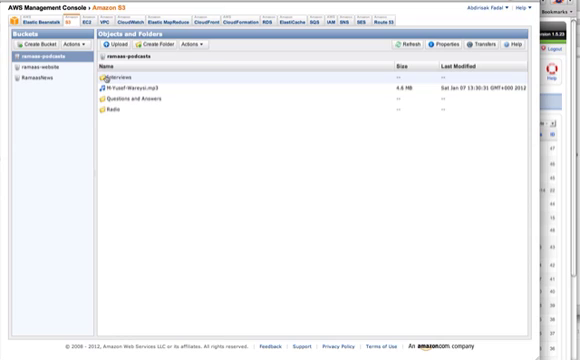
pyautogui.doubleClick(120, 75)
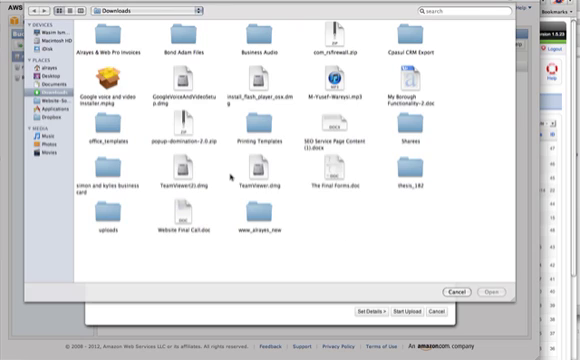
pyautogui.moveTo(227, 175)
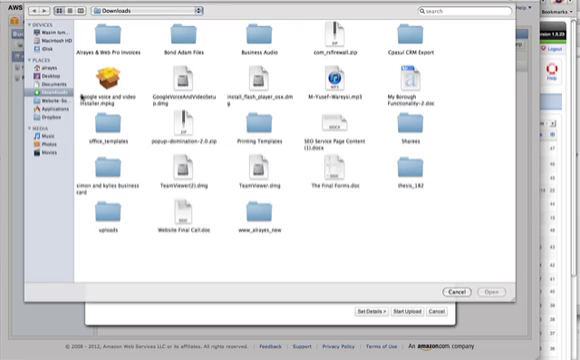
pyautogui.moveTo(82, 92)
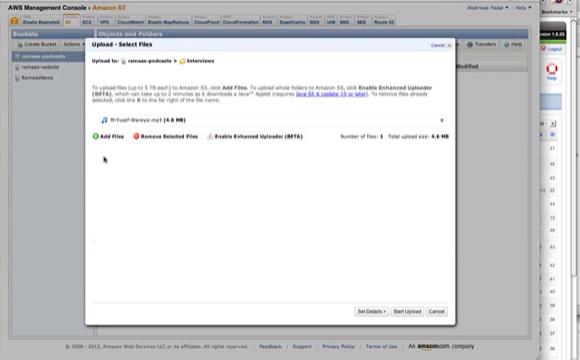
pyautogui.moveTo(175, 128)
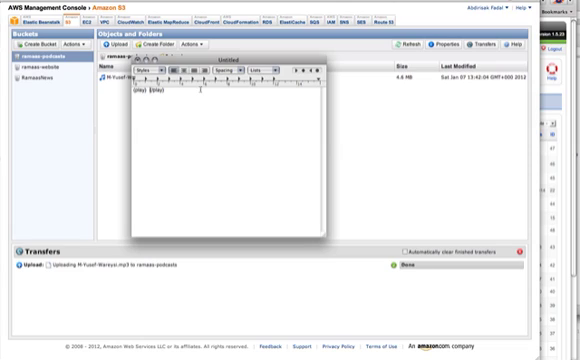
pyautogui.moveTo(400, 130)
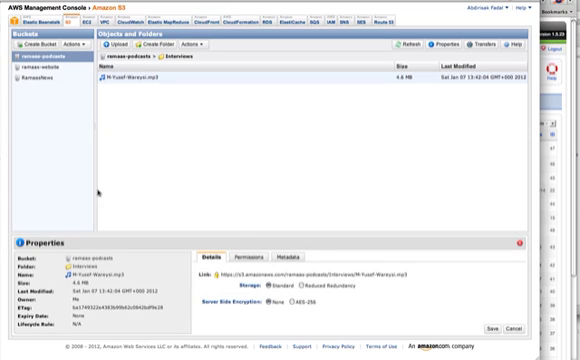
pyautogui.moveTo(220, 250)
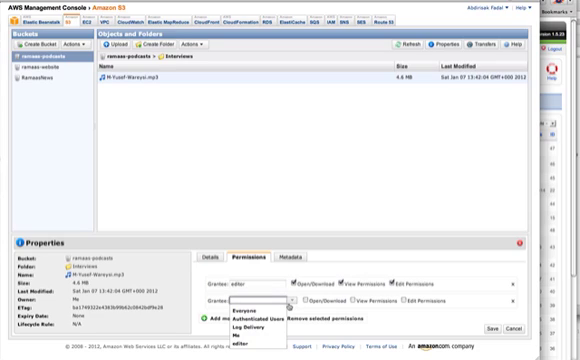
# Step: Add Everyone as a grantee with Open/Download permission on the podcast MP3
pyautogui.click(246, 301)
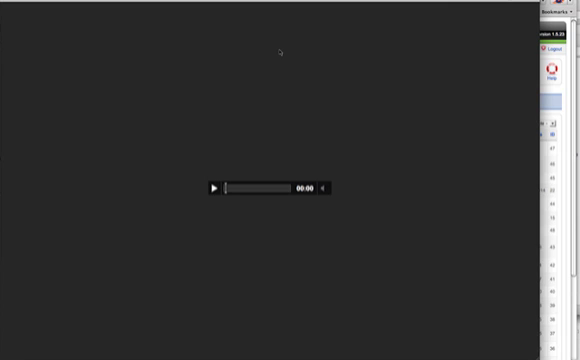
# Step: Play the podcast MP3 in the browser audio player from its public S3 link
pyautogui.click(211, 187)
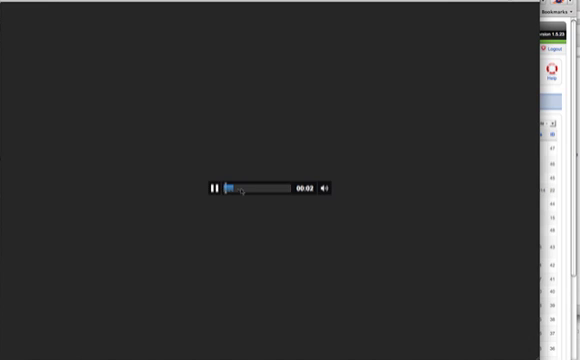
pyautogui.click(213, 189)
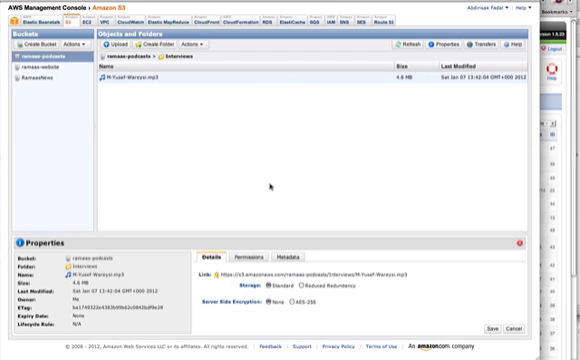
pyautogui.moveTo(398, 281)
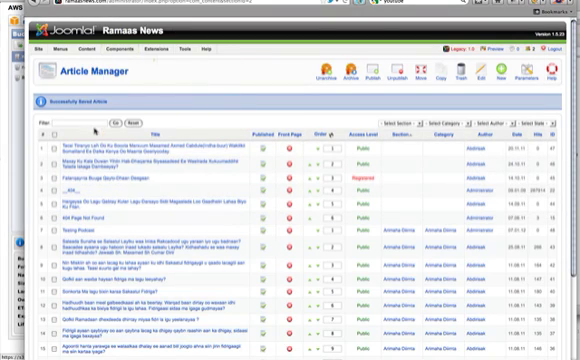
# Step: Filter Article Manager to Arimaha Diinta and open the Testing Podcast article
pyautogui.click(103, 47)
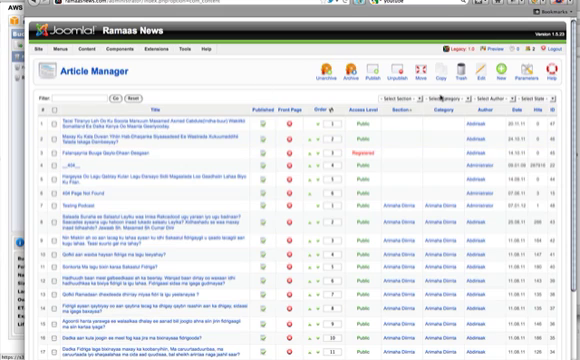
pyautogui.click(448, 100)
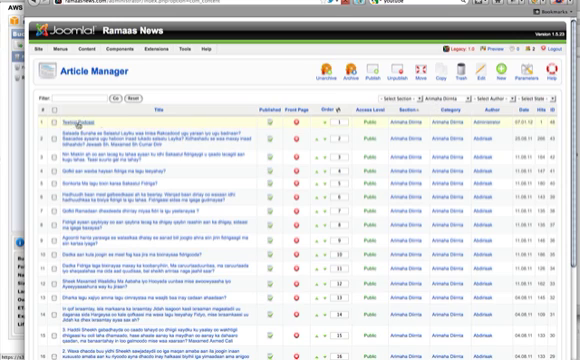
pyautogui.click(78, 119)
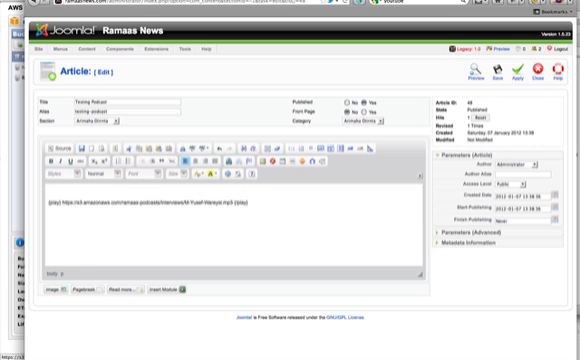
# Step: Type 'test test test' above the {play} MP3 link in the article body
pyautogui.write('test test test')
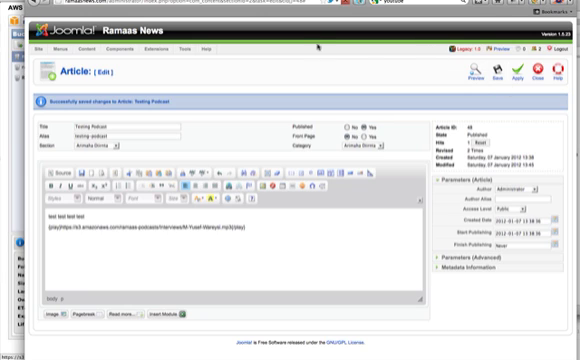
# Step: Apply the changes to the Testing Podcast article
pyautogui.click(513, 73)
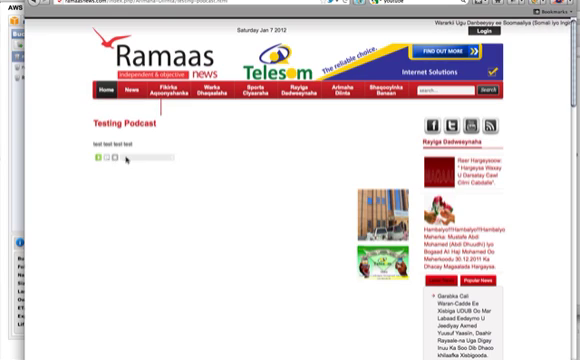
# Step: Start the embedded audio player on the live Testing Podcast page
pyautogui.click(97, 157)
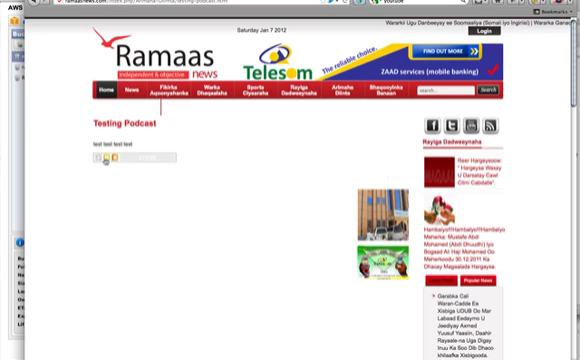